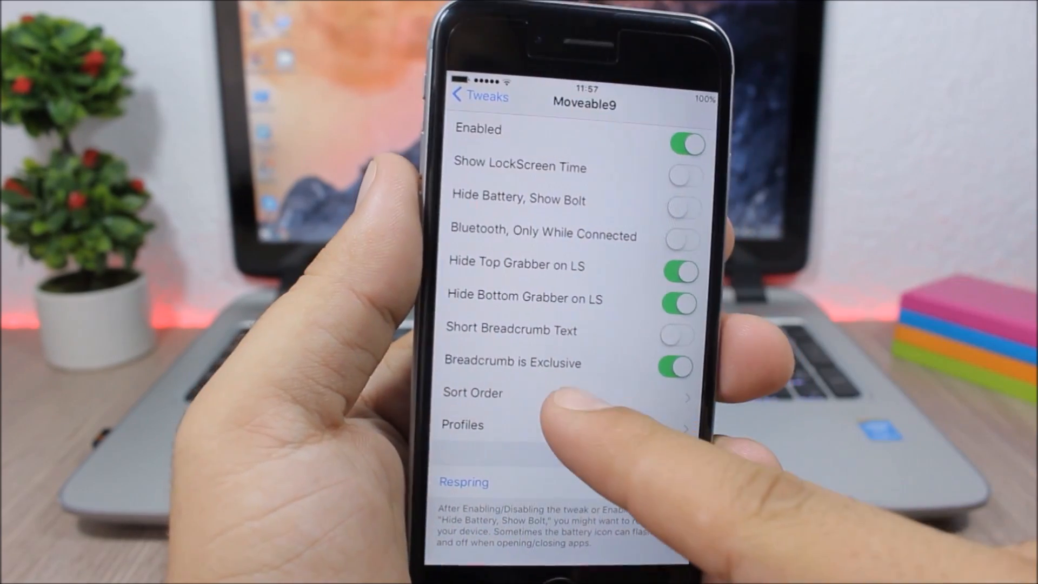
- Scroll through the AppLangSwitch app list and return to the home screen
{"action": "left_click", "coordinate": [473, 393]}
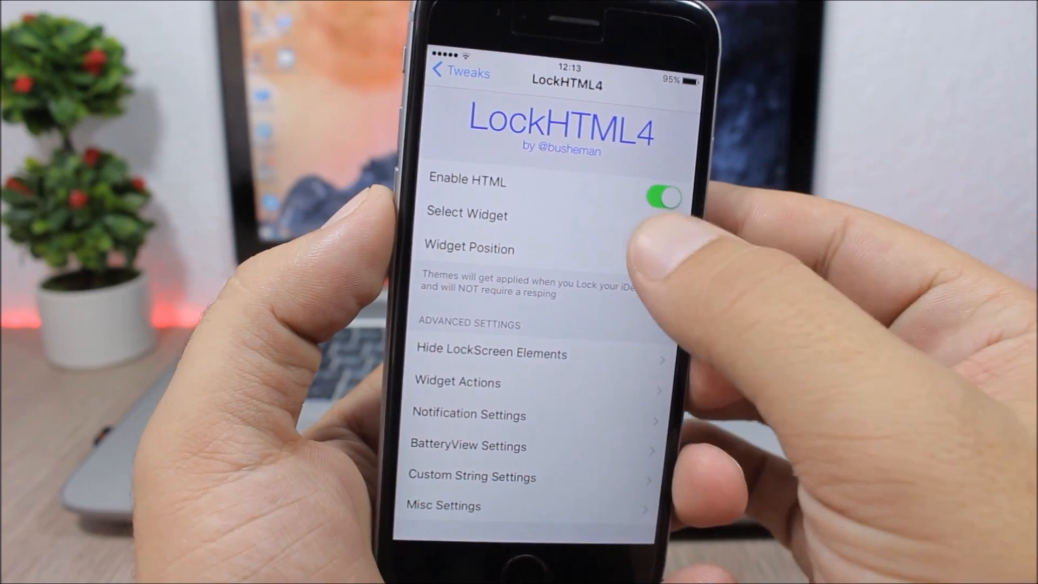
{"action": "left_click", "coordinate": [466, 214]}
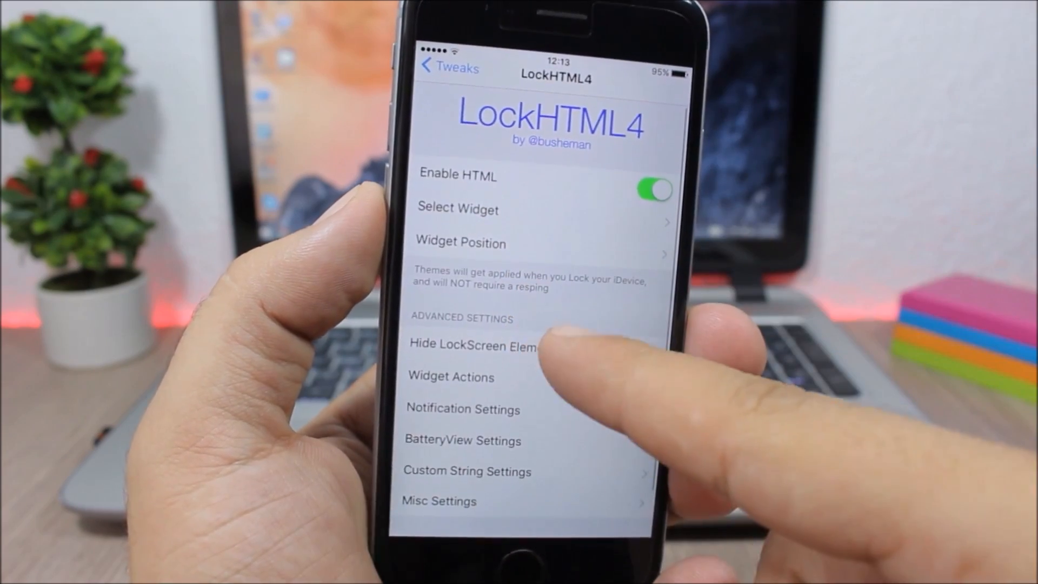
{"action": "left_click", "coordinate": [474, 346]}
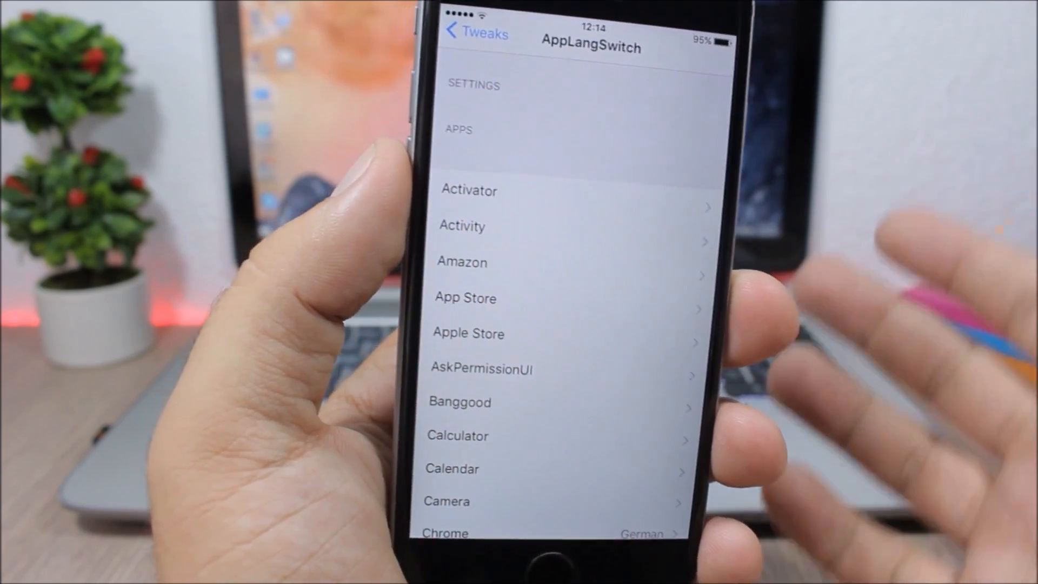
{"action": "scroll", "scroll_direction": "down", "scroll_amount": 3}
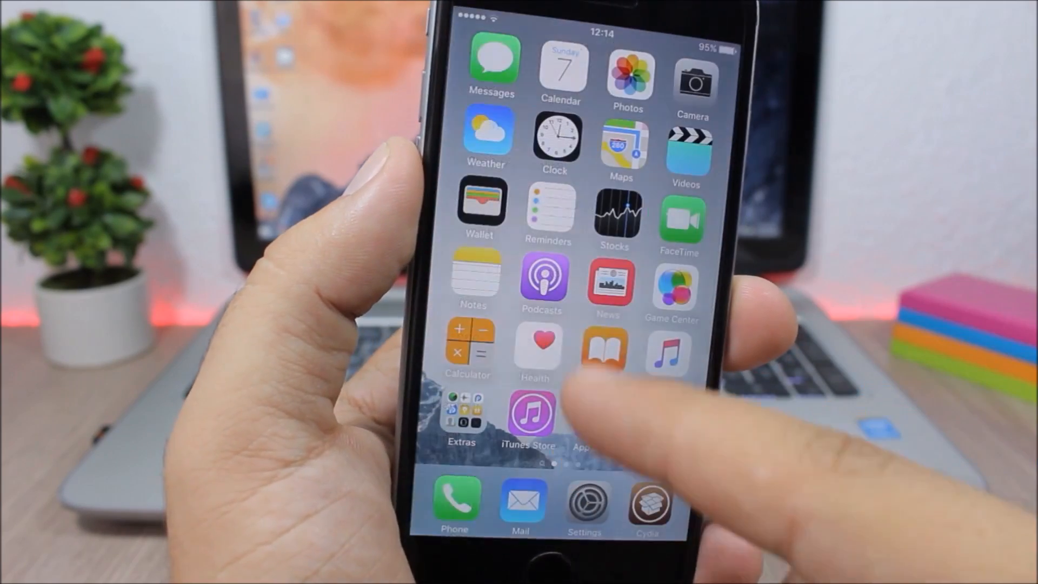
{"action": "left_click", "coordinate": [537, 347]}
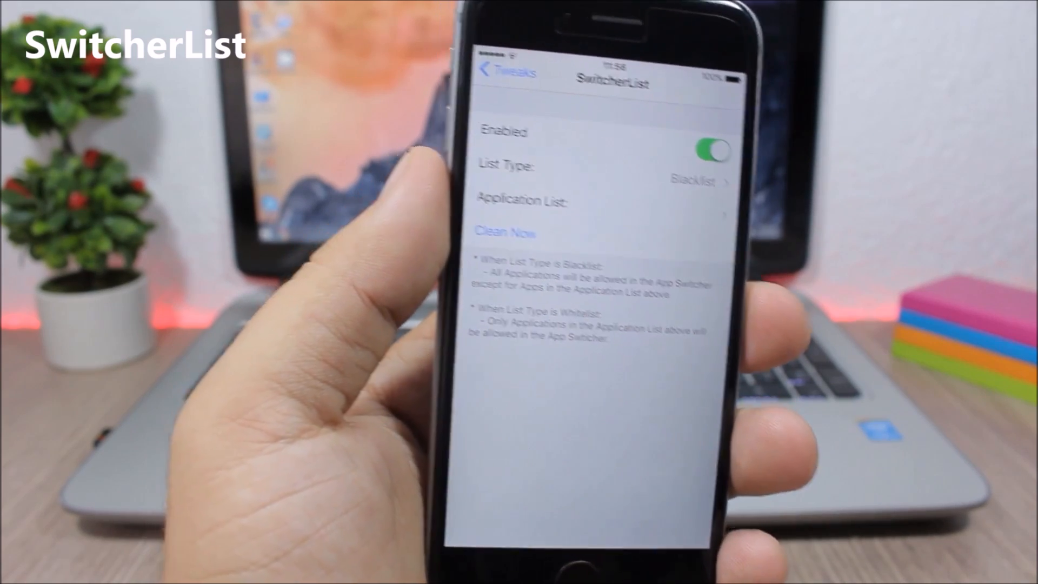
{"action": "left_click", "coordinate": [595, 202]}
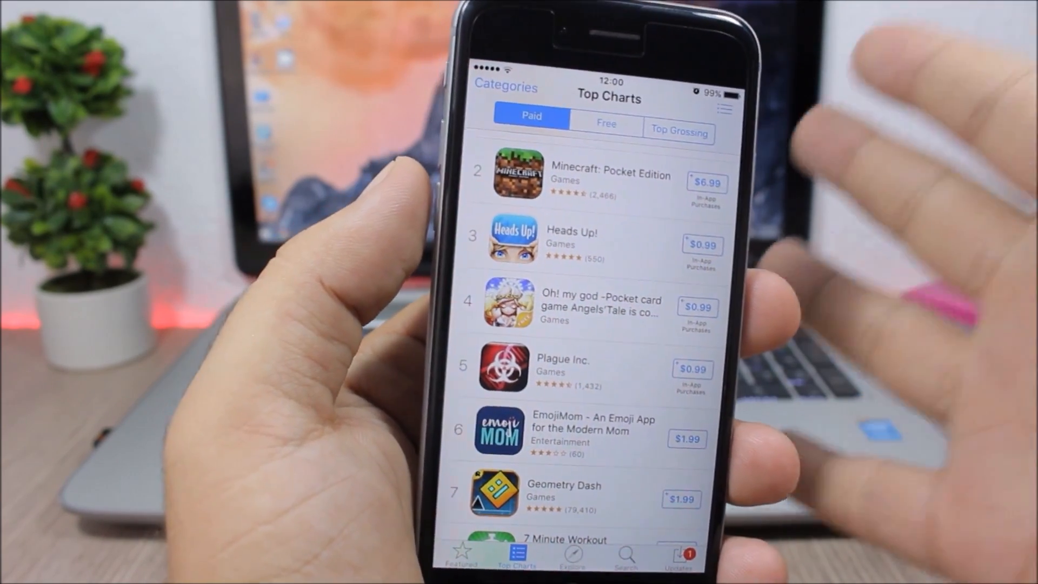
- Scroll the paid Top Charts list to its top entry, Moji Maker
{"action": "scroll", "scroll_direction": "down", "scroll_amount": 3}
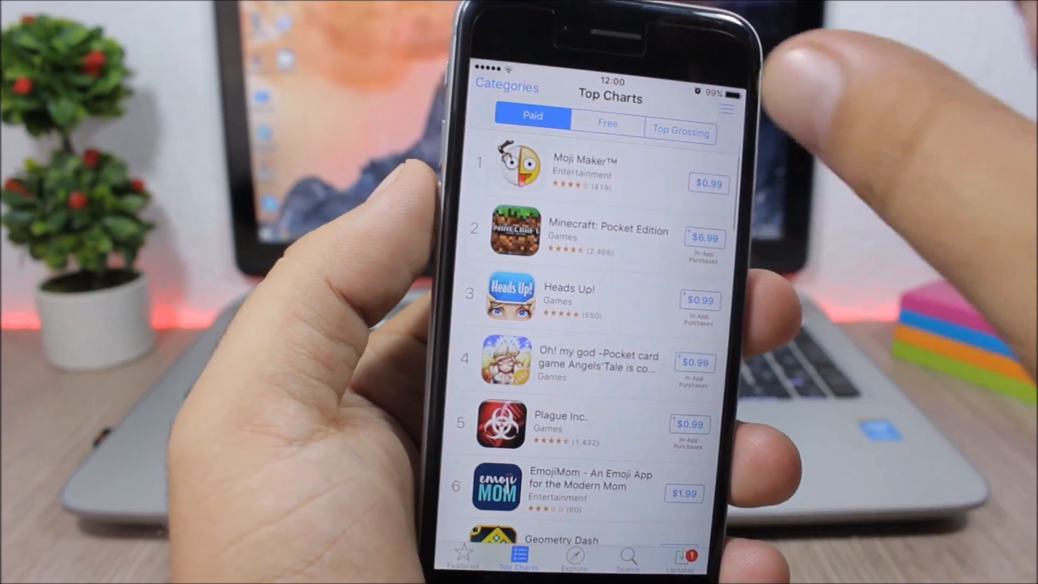